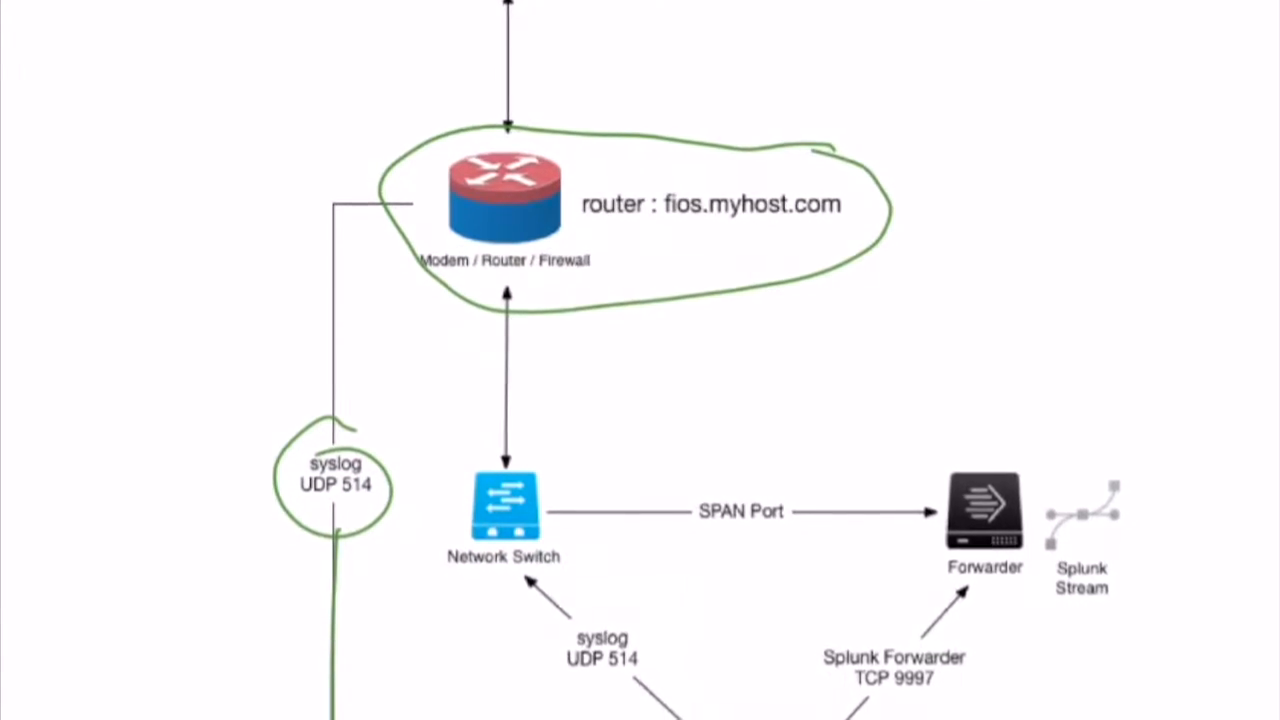
scroll(down, 3)
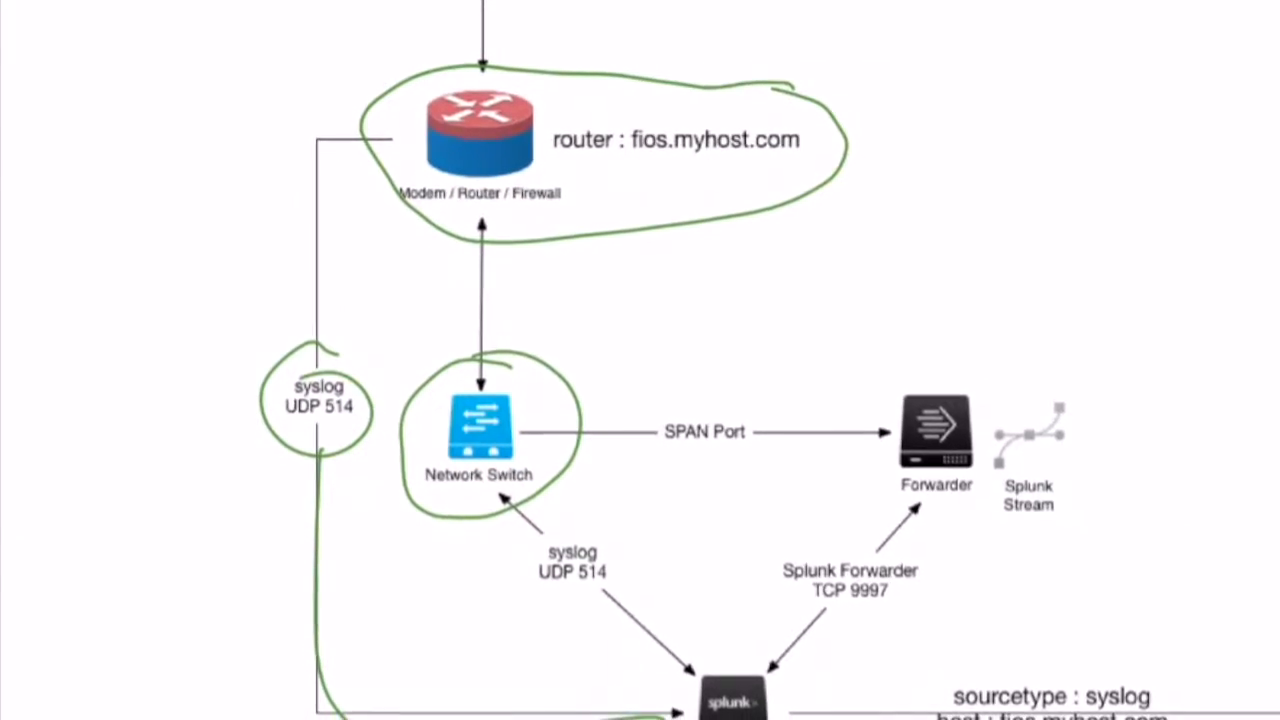